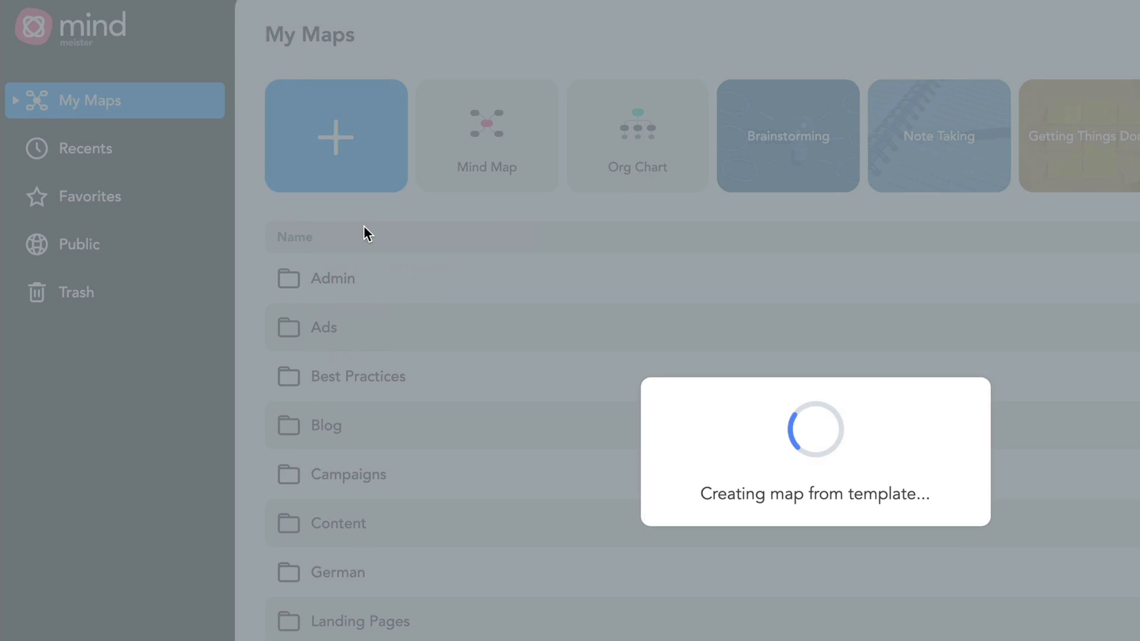
- Start a new blank mind map from the Mind Map template
{"action": "left_click", "coordinate": [487, 135]}
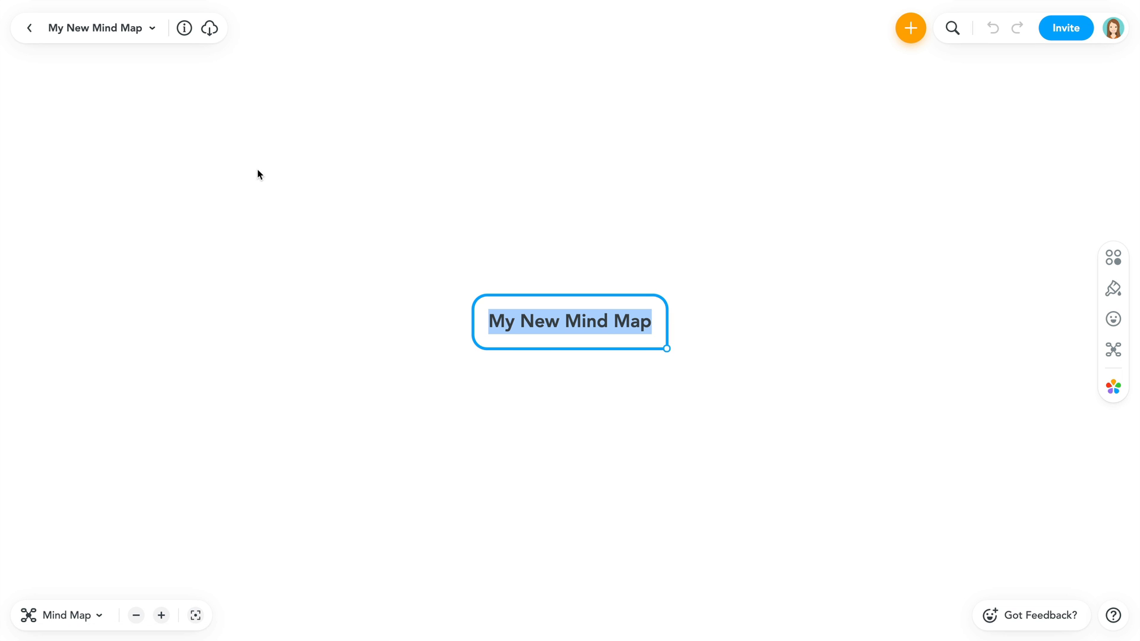
{"action": "mouse_move", "coordinate": [560, 346]}
{"action": "type", "text": "Overview"}
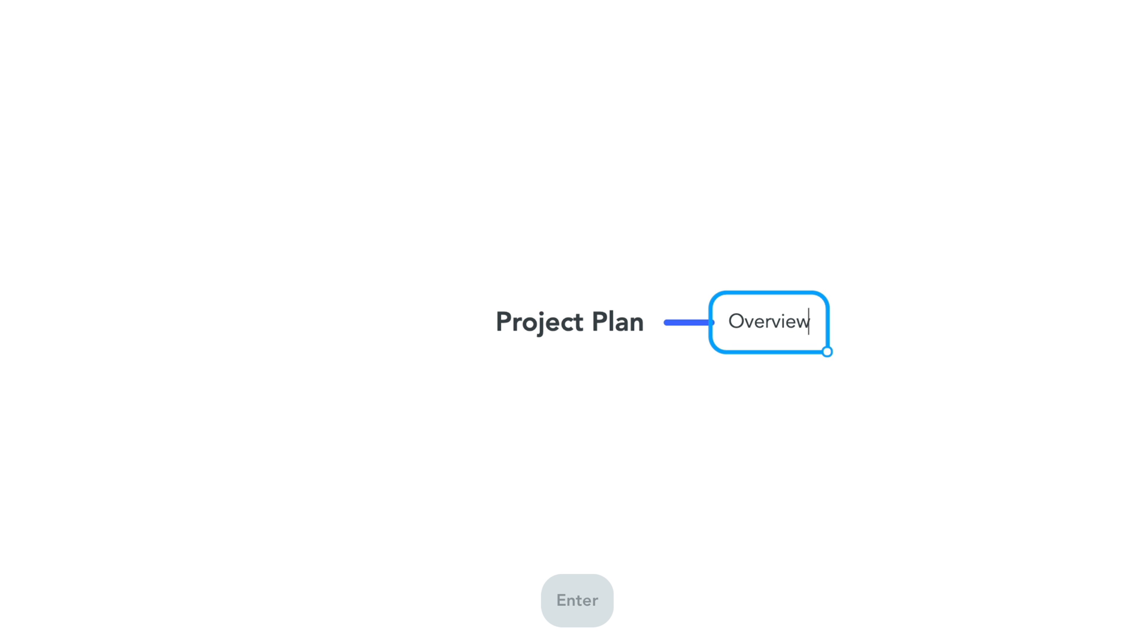
- Confirm the Overview branch so the next main branch can be added
{"action": "key", "text": "Enter"}
{"action": "type", "text": "Constraints"}
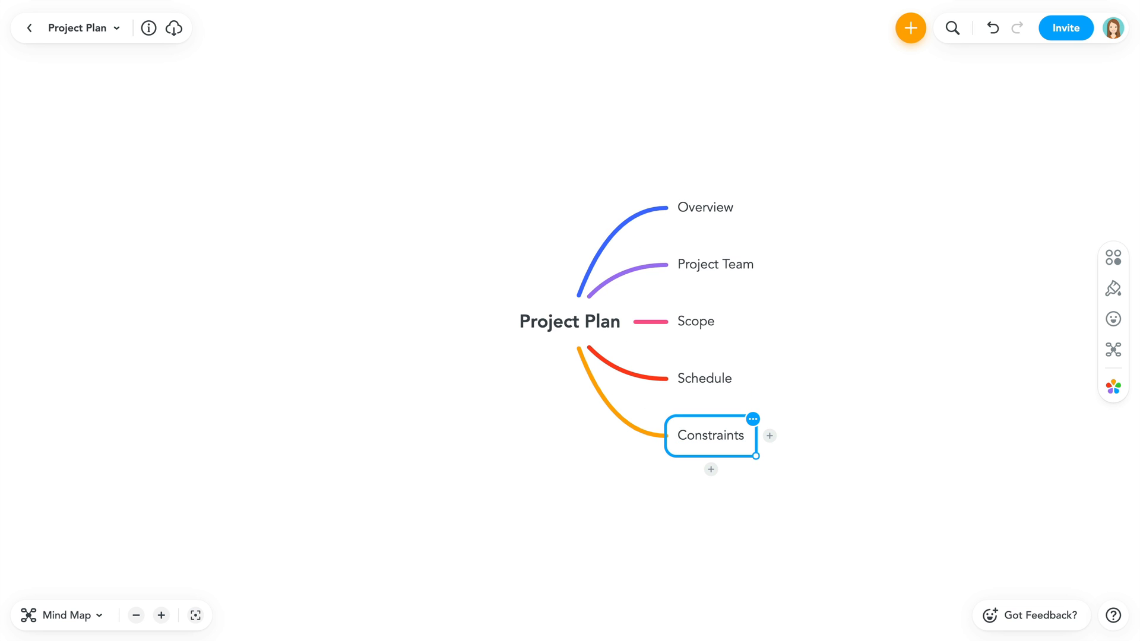
- Add a Motivation child topic under Overview
{"action": "left_click", "coordinate": [706, 206]}
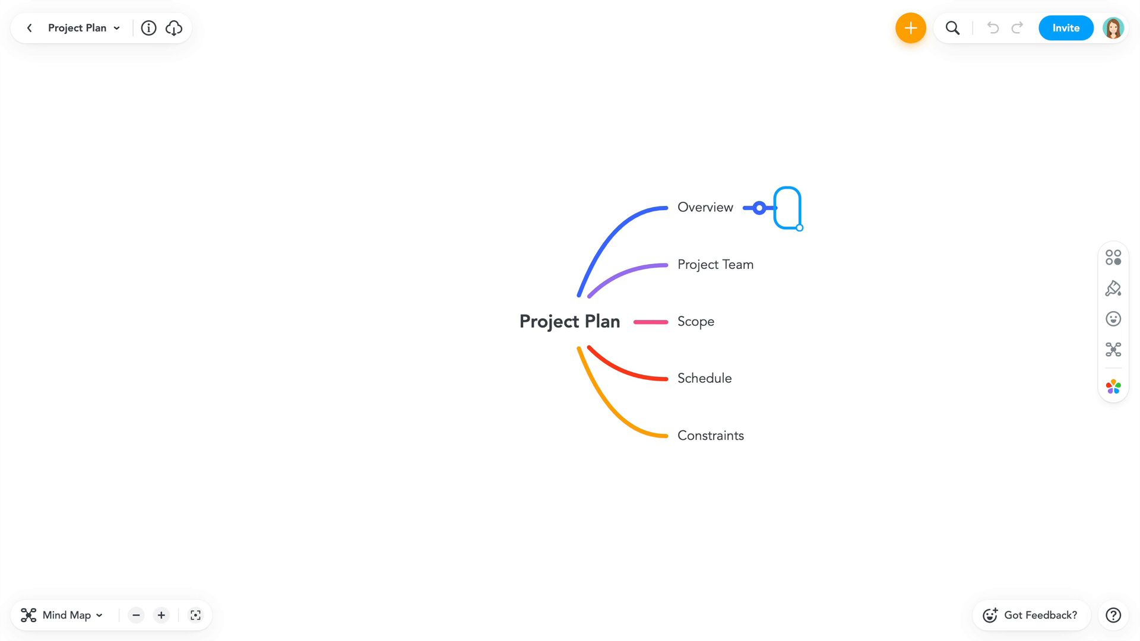
{"action": "type", "text": "Motivation"}
{"action": "type", "text": "Goals"}
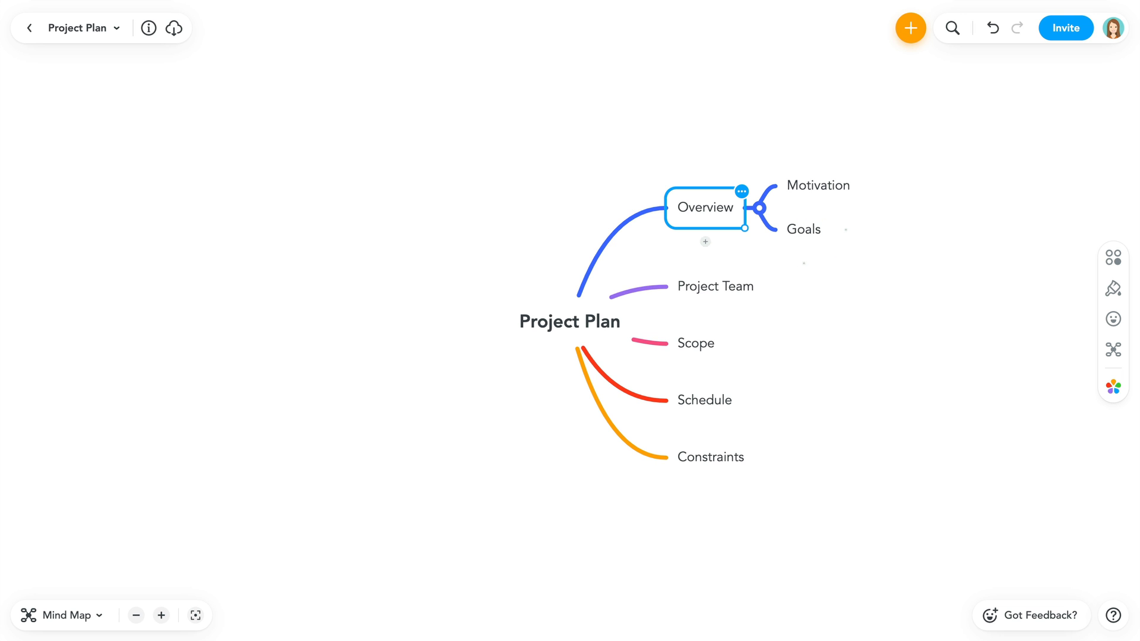
- Add Project Manager and a misspelled 'Team mannager' child under Project Team
{"action": "left_click", "coordinate": [713, 286]}
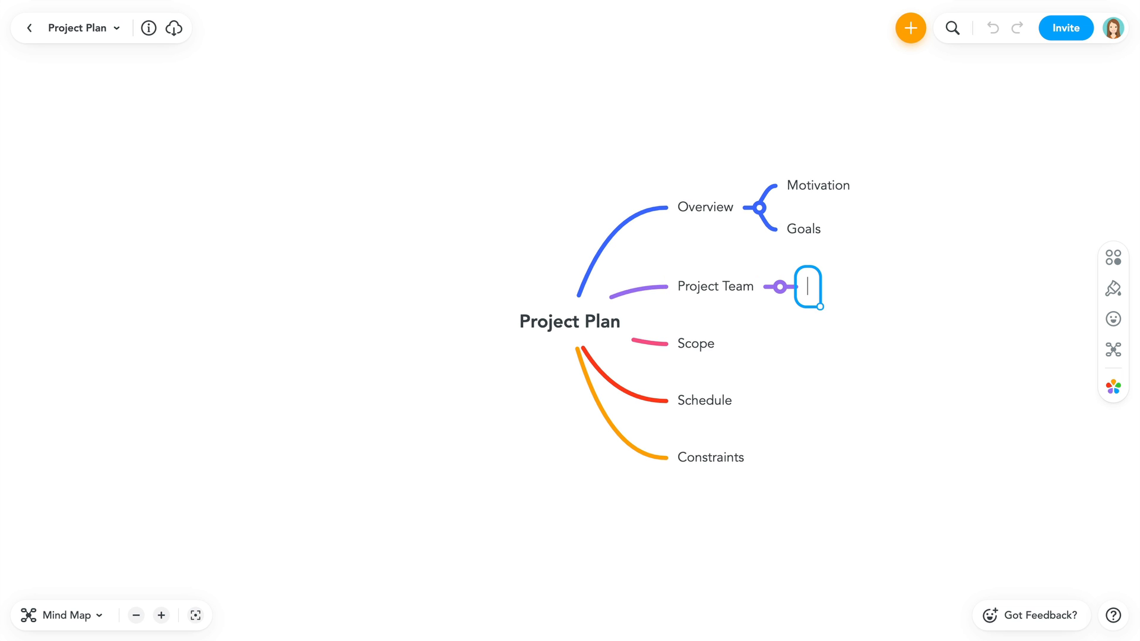
{"action": "type", "text": "P"}
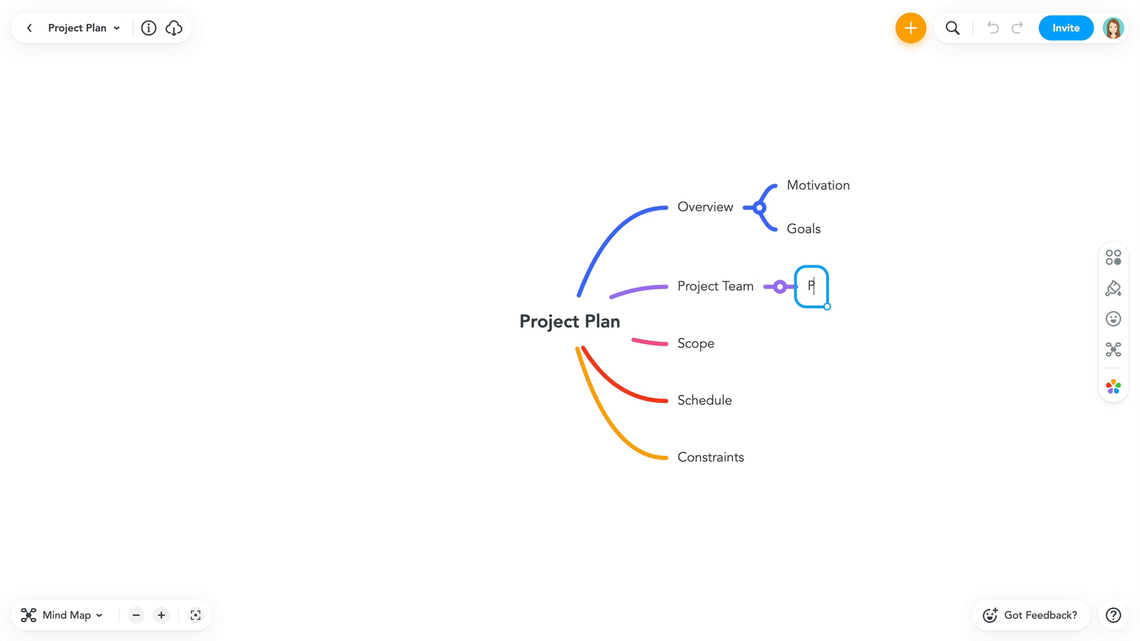
{"action": "type", "text": "roject Manager"}
{"action": "type", "text": "Tea"}
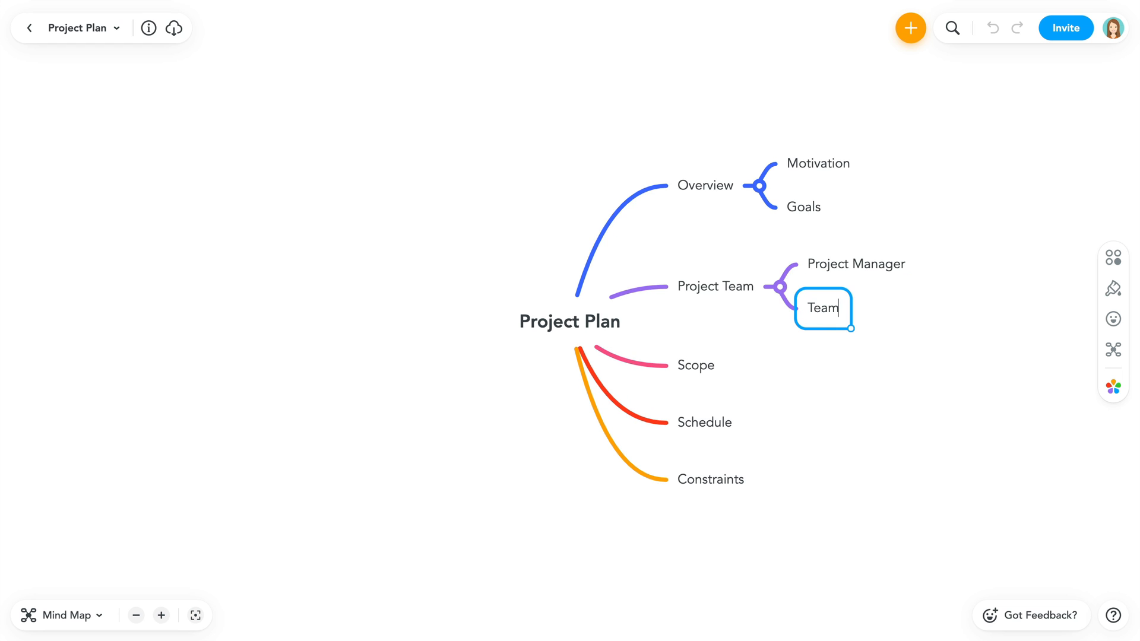
{"action": "type", "text": "mannager"}
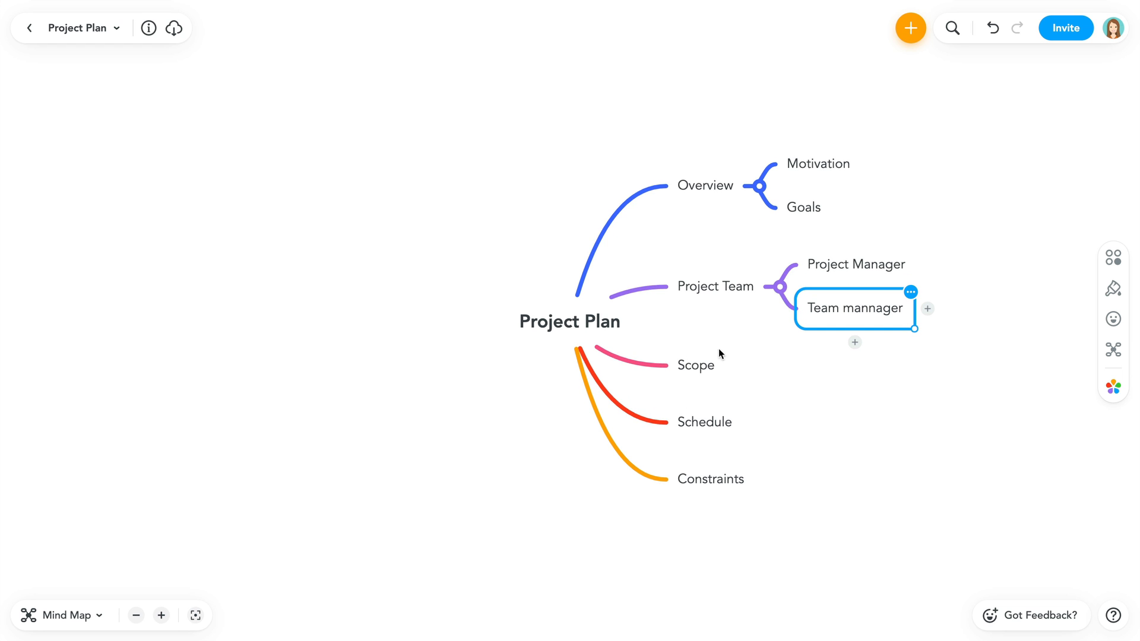
- Correct the spelling of 'Team mannager' to Team Manager
{"action": "double_click", "coordinate": [871, 307]}
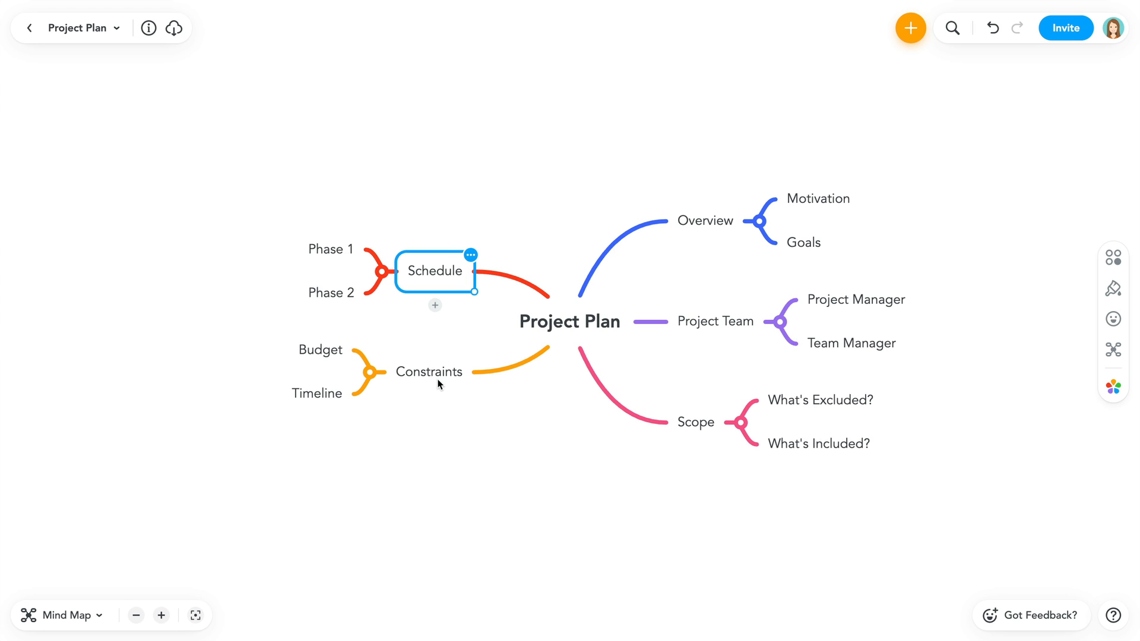
- Switch off Auto align for the Constraints branch in its Layout settings
{"action": "left_click", "coordinate": [429, 372]}
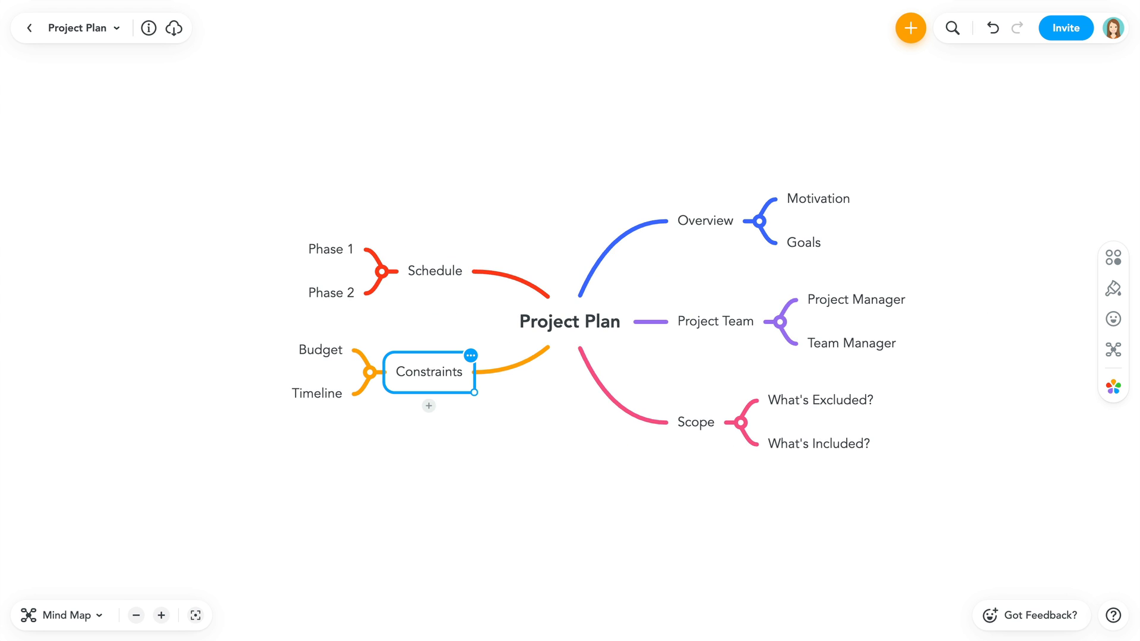
{"action": "left_click", "coordinate": [1113, 349]}
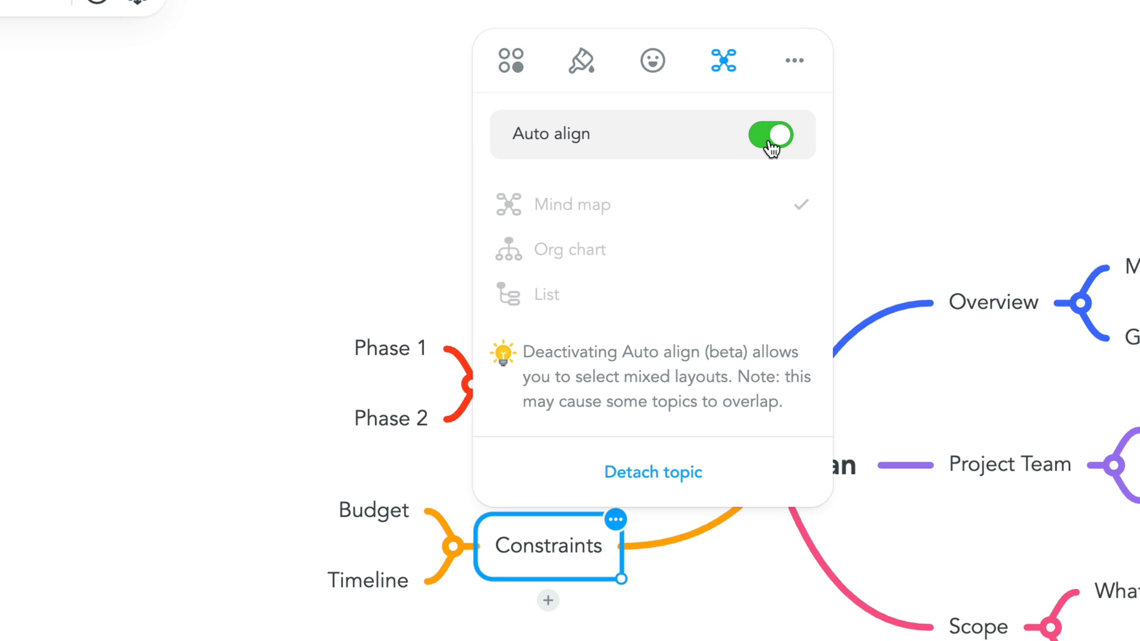
{"action": "left_click", "coordinate": [769, 135]}
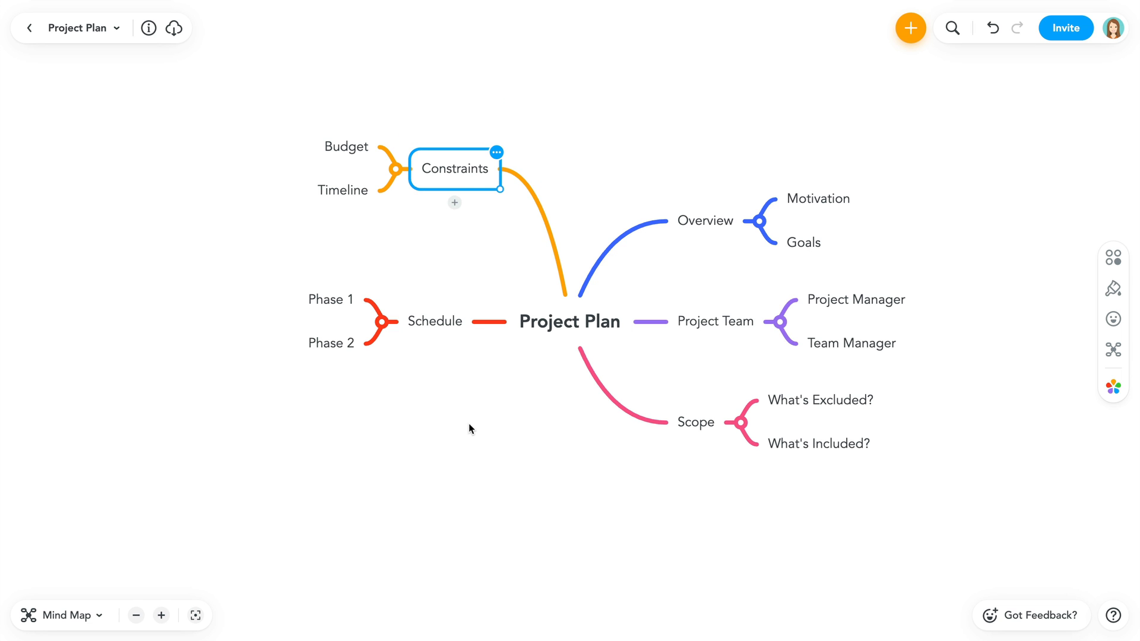
{"action": "mouse_move", "coordinate": [453, 171]}
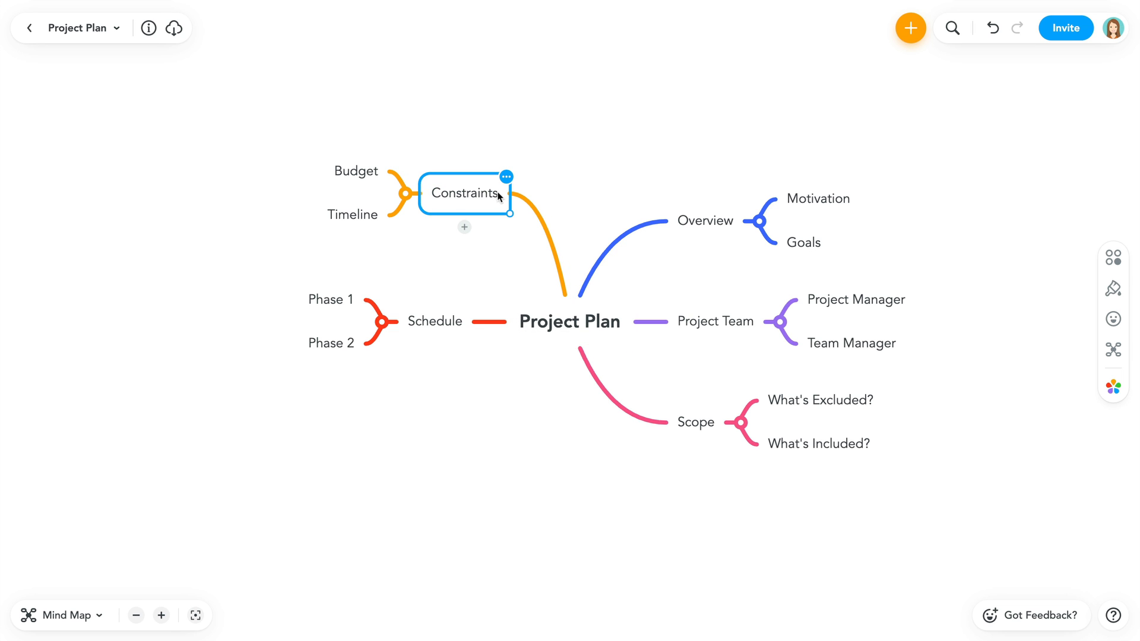
- Turn Auto align back on so Constraints snaps below Schedule, then select Overview
{"action": "left_click", "coordinate": [574, 237]}
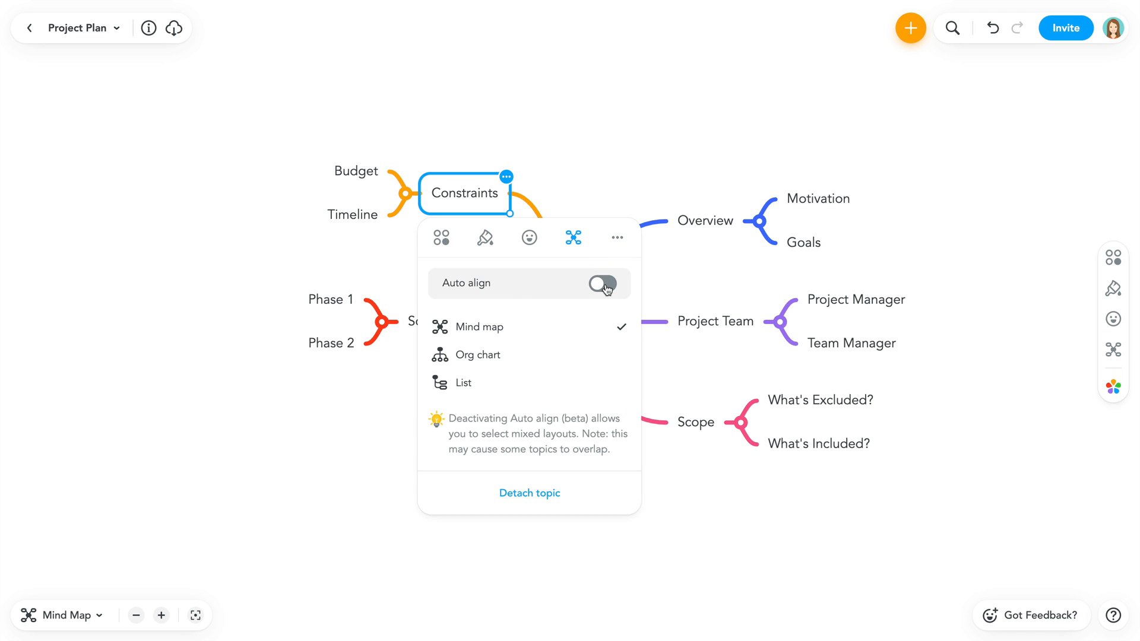
{"action": "left_click", "coordinate": [601, 284]}
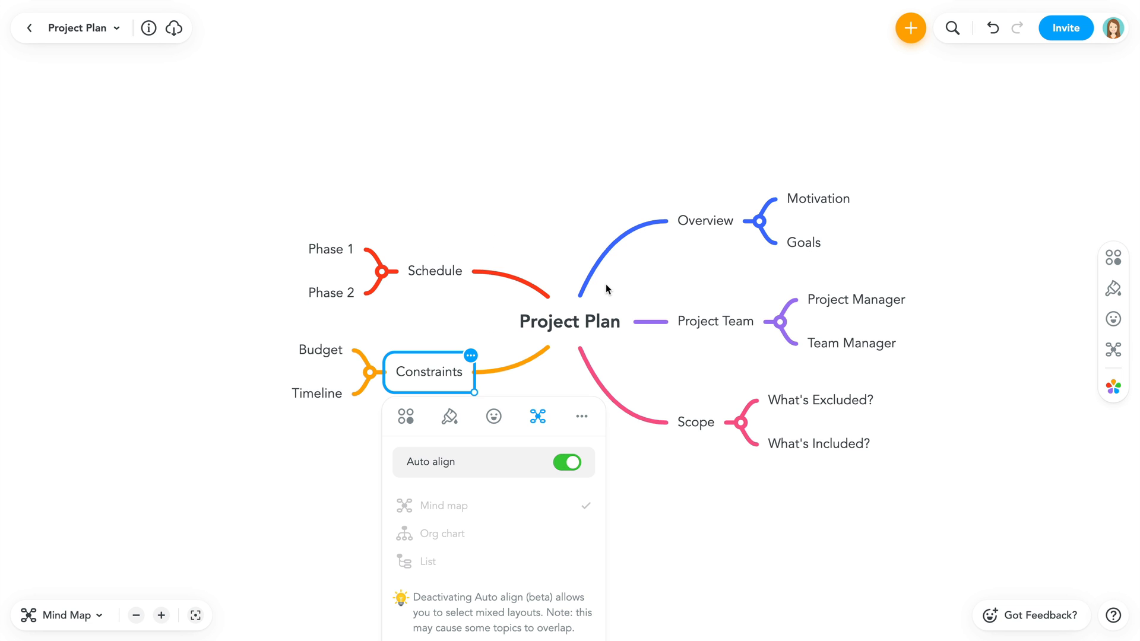
{"action": "left_click", "coordinate": [688, 471]}
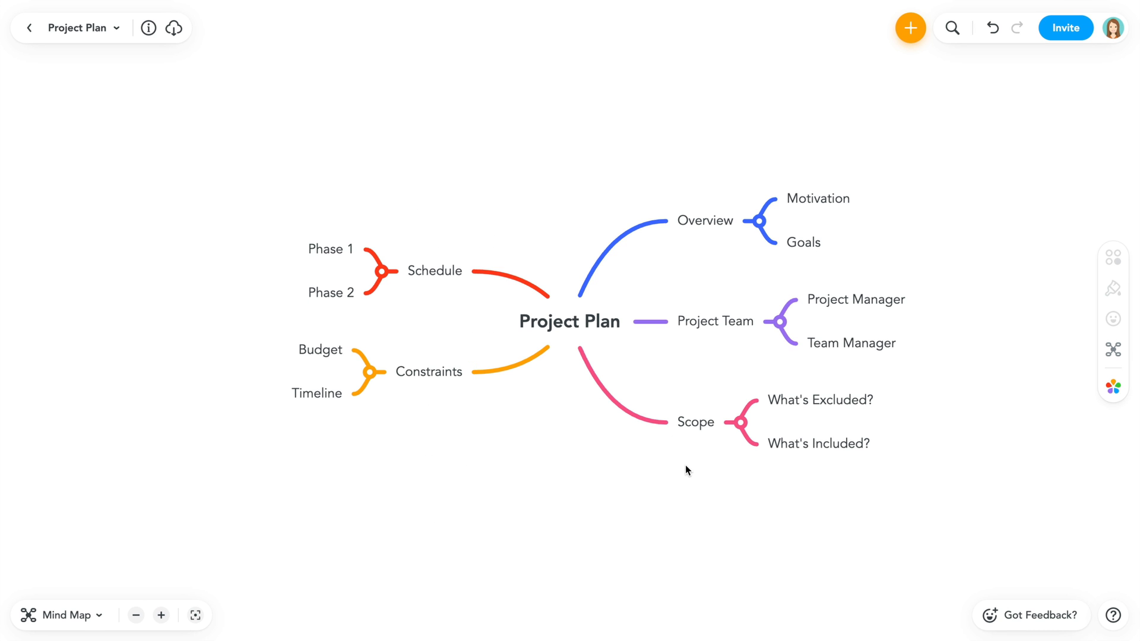
{"action": "left_click", "coordinate": [429, 371]}
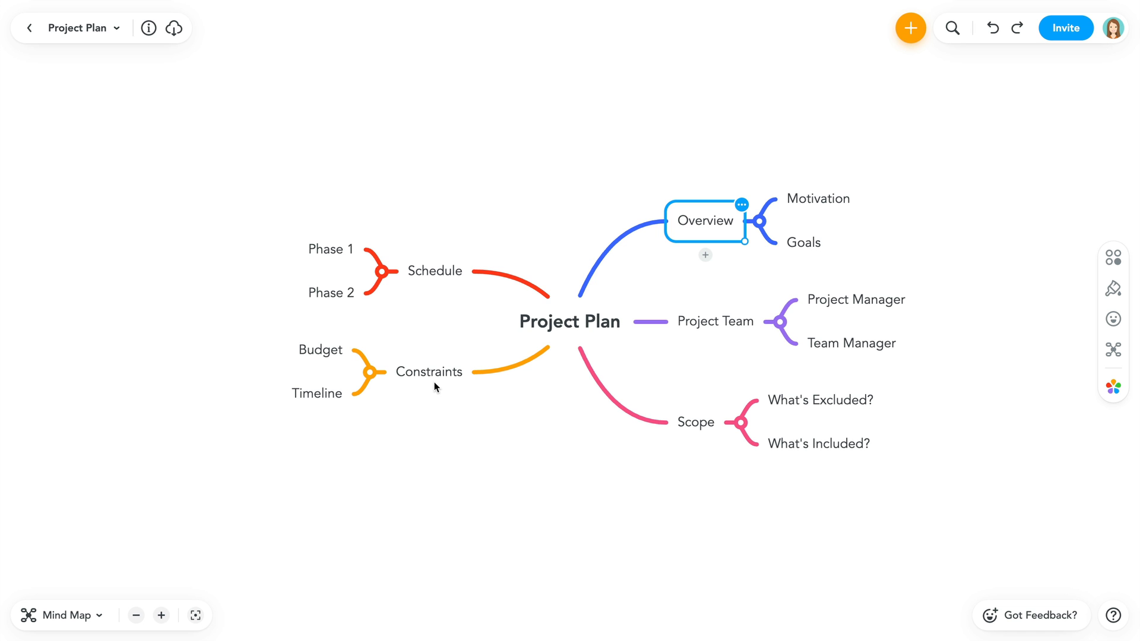
{"action": "mouse_move", "coordinate": [686, 274]}
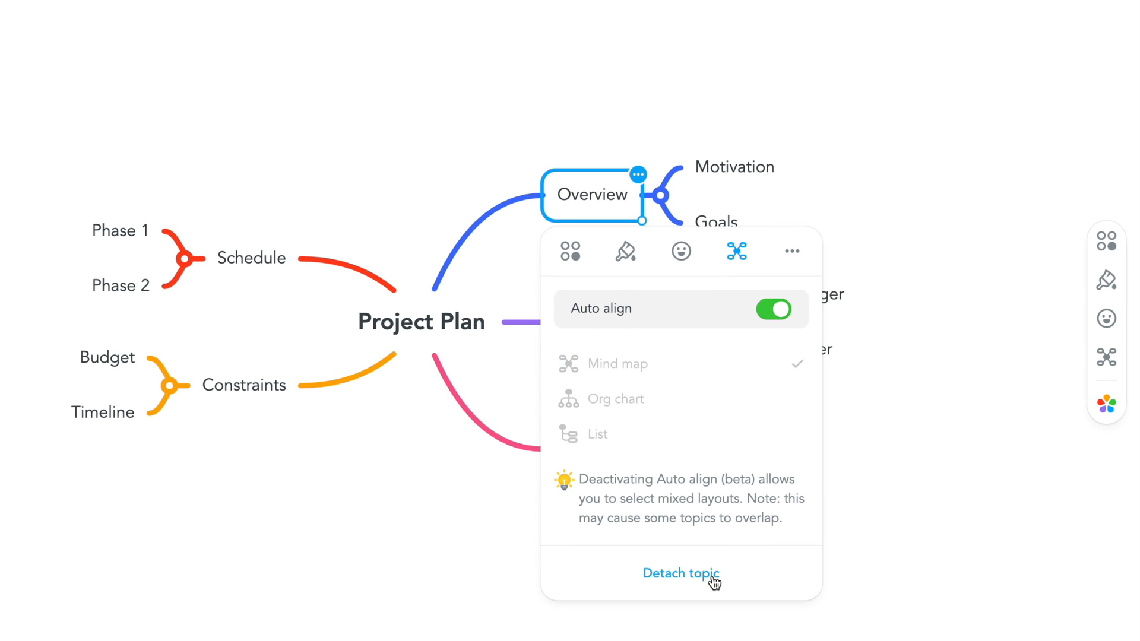
- Detach the Overview branch with Motivation and Goals from Project Plan
{"action": "left_click", "coordinate": [773, 309]}
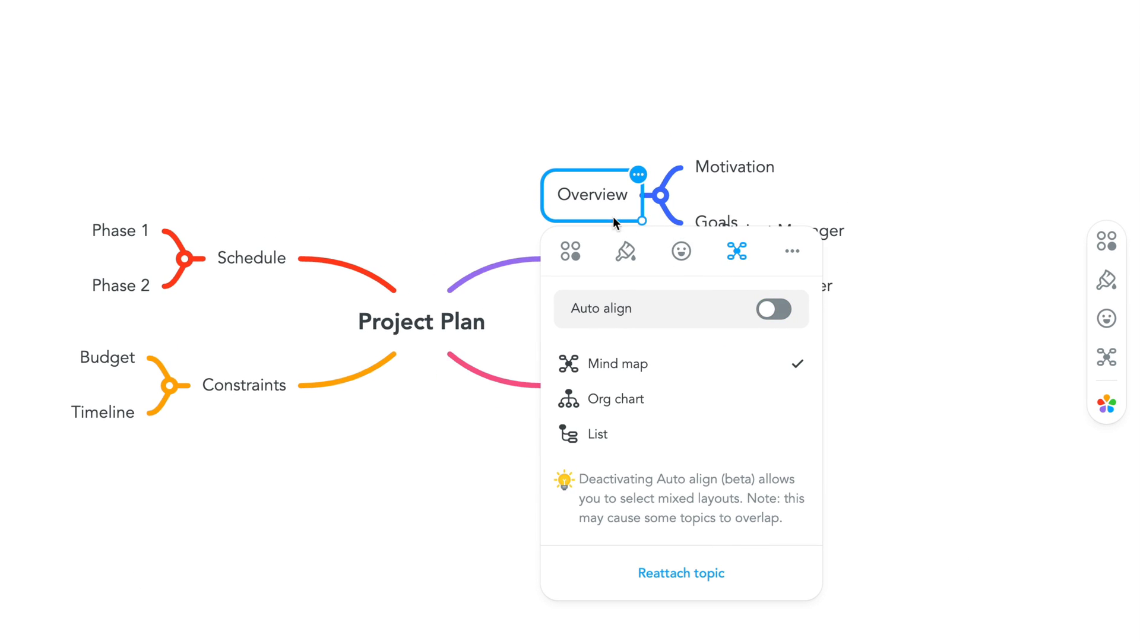